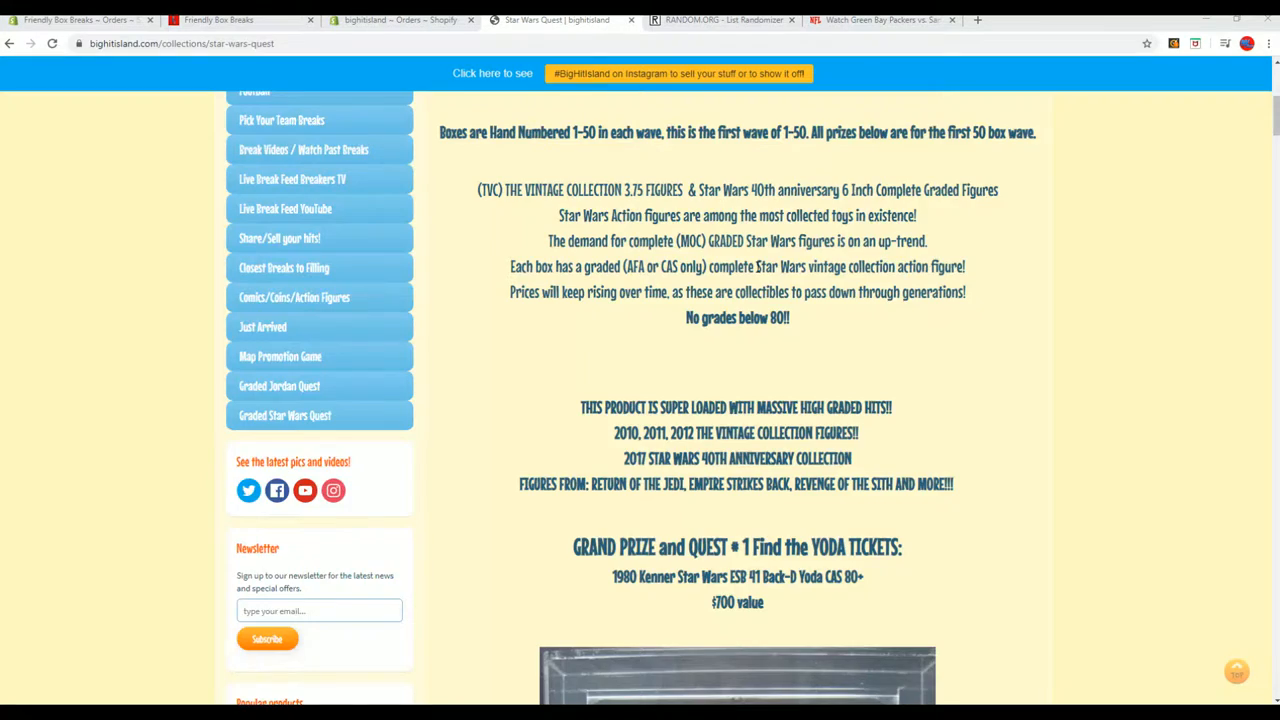
# Scroll down the Star Wars Quest page through the Yoda and Han Solo prize sections
pyautogui.scroll(3)
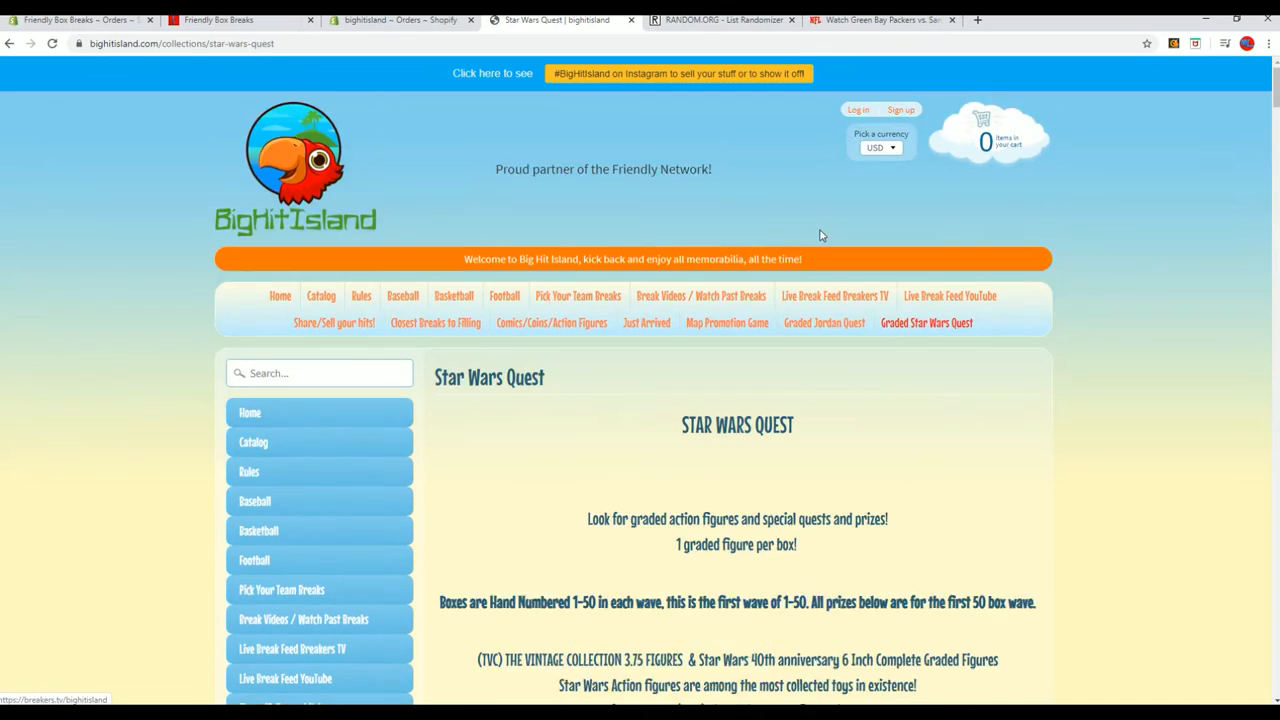
pyautogui.scroll(-3)
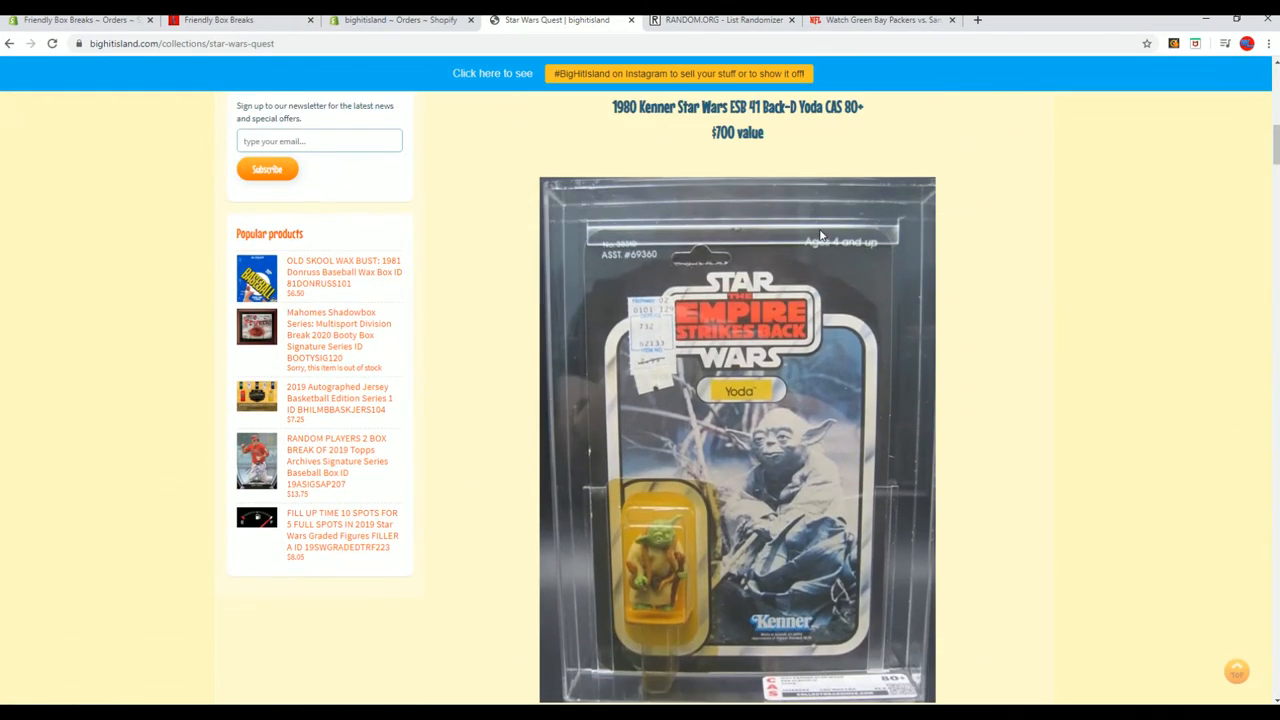
pyautogui.scroll(-3)
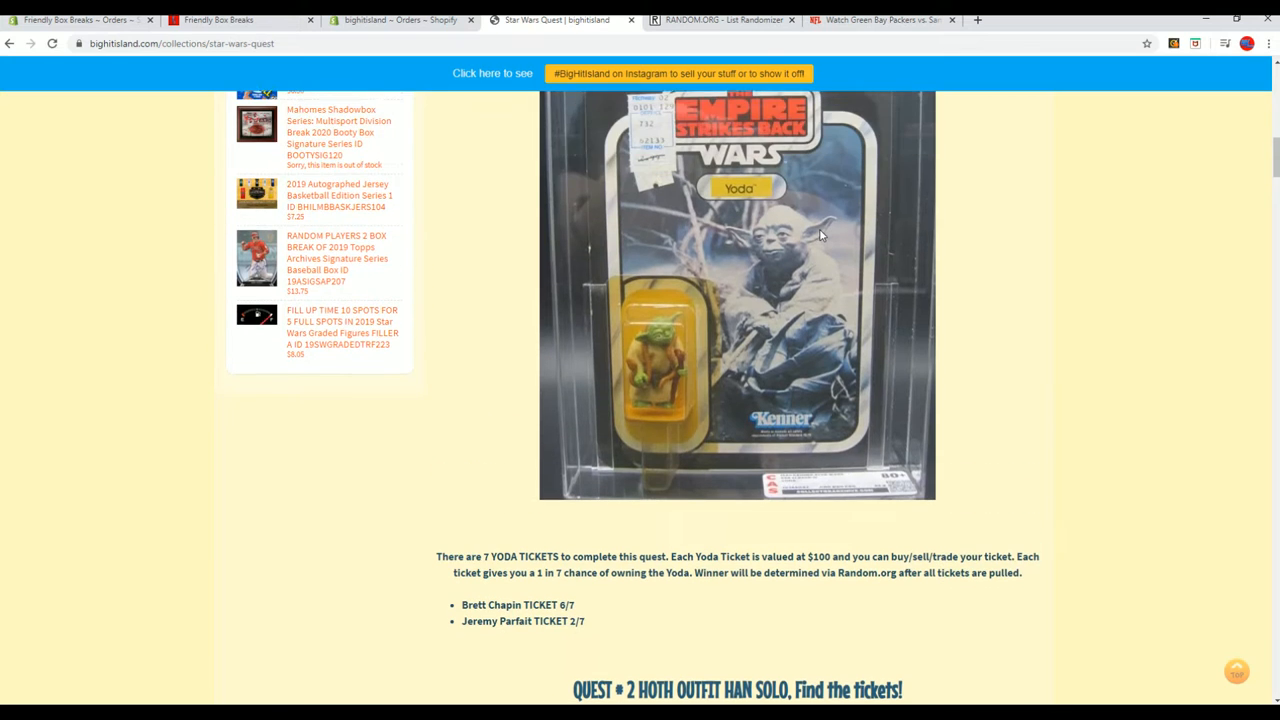
pyautogui.scroll(-3)
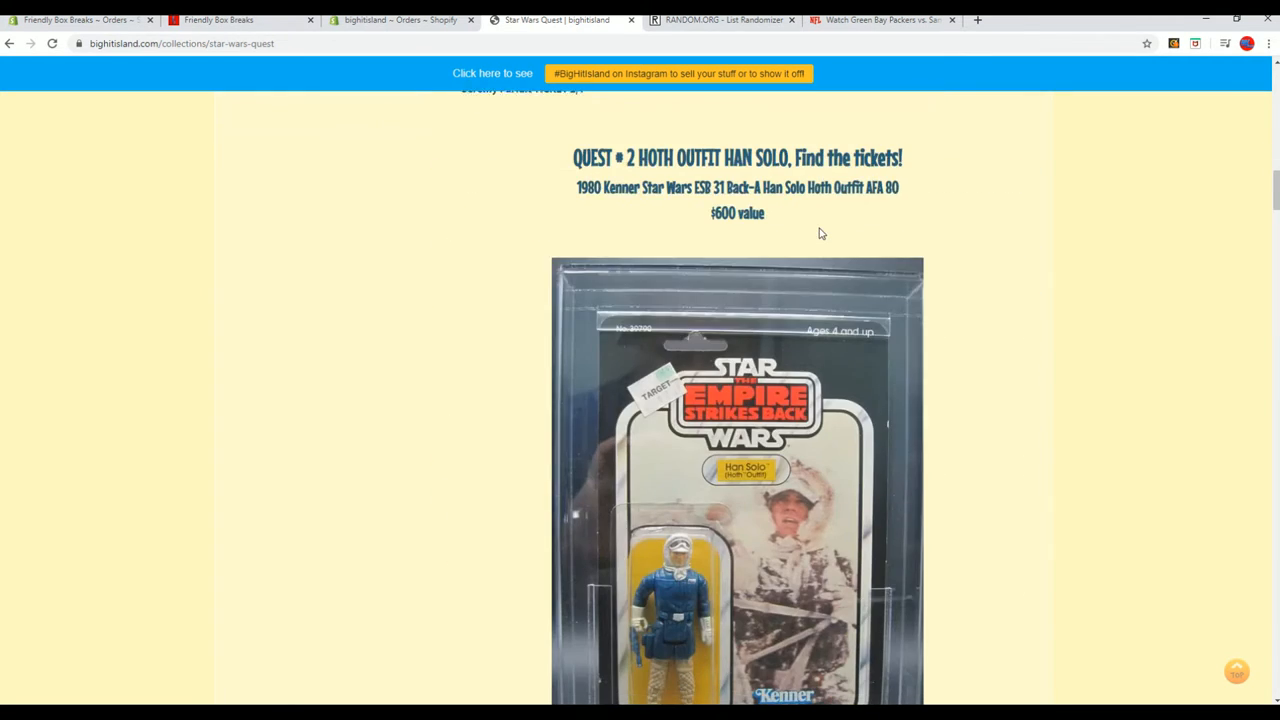
pyautogui.scroll(-3)
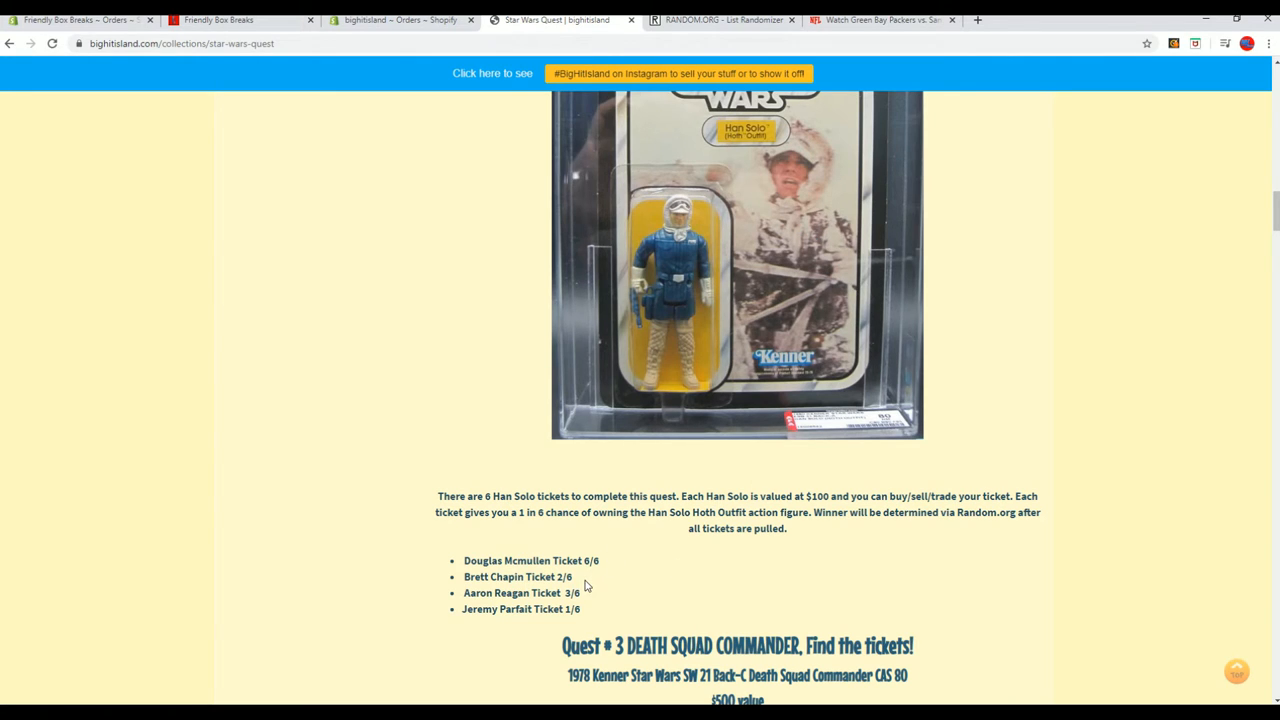
pyautogui.scroll(-3)
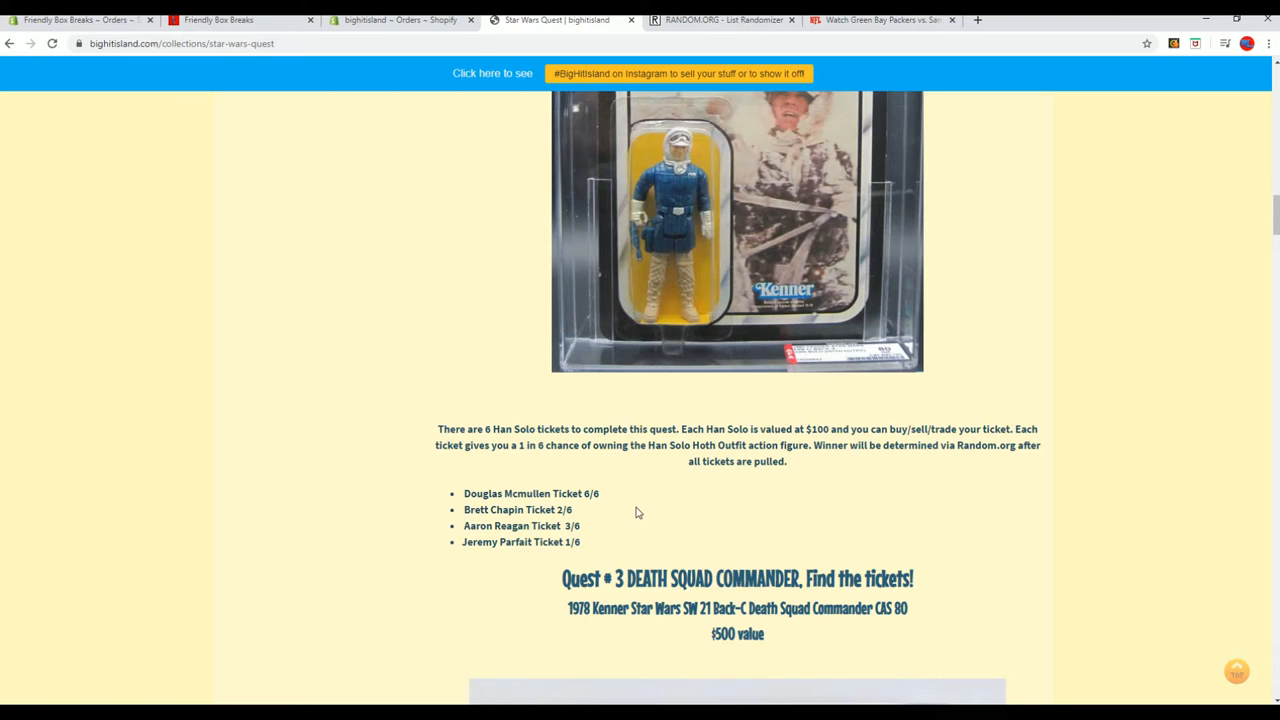
# Scroll back and forth to reach the Death Squad Commander ticket holder list
pyautogui.scroll(3)
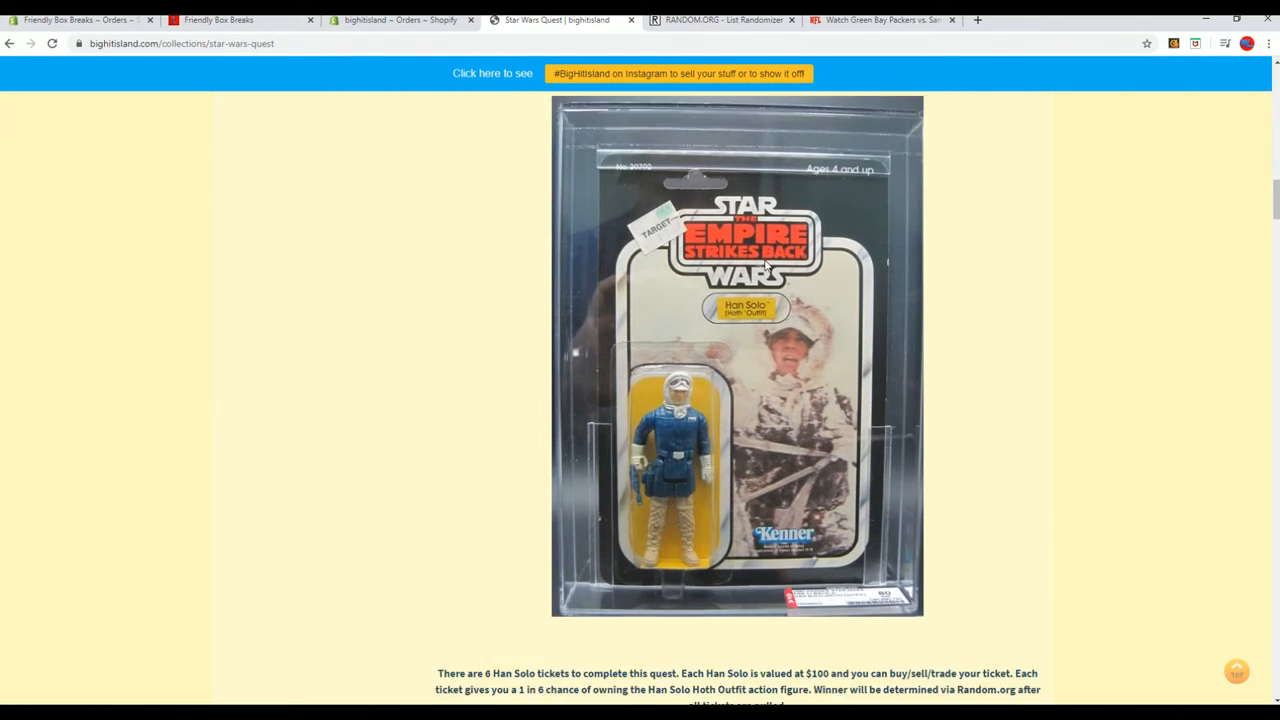
pyautogui.scroll(3)
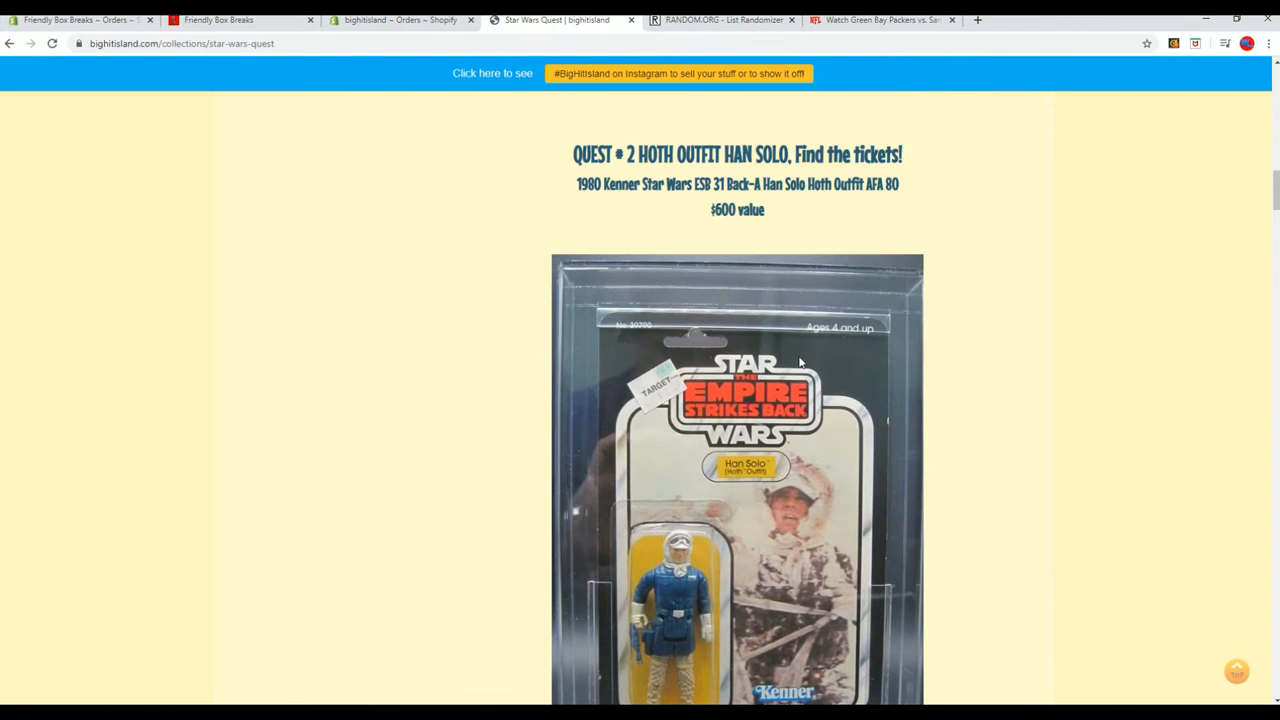
pyautogui.moveTo(776, 224)
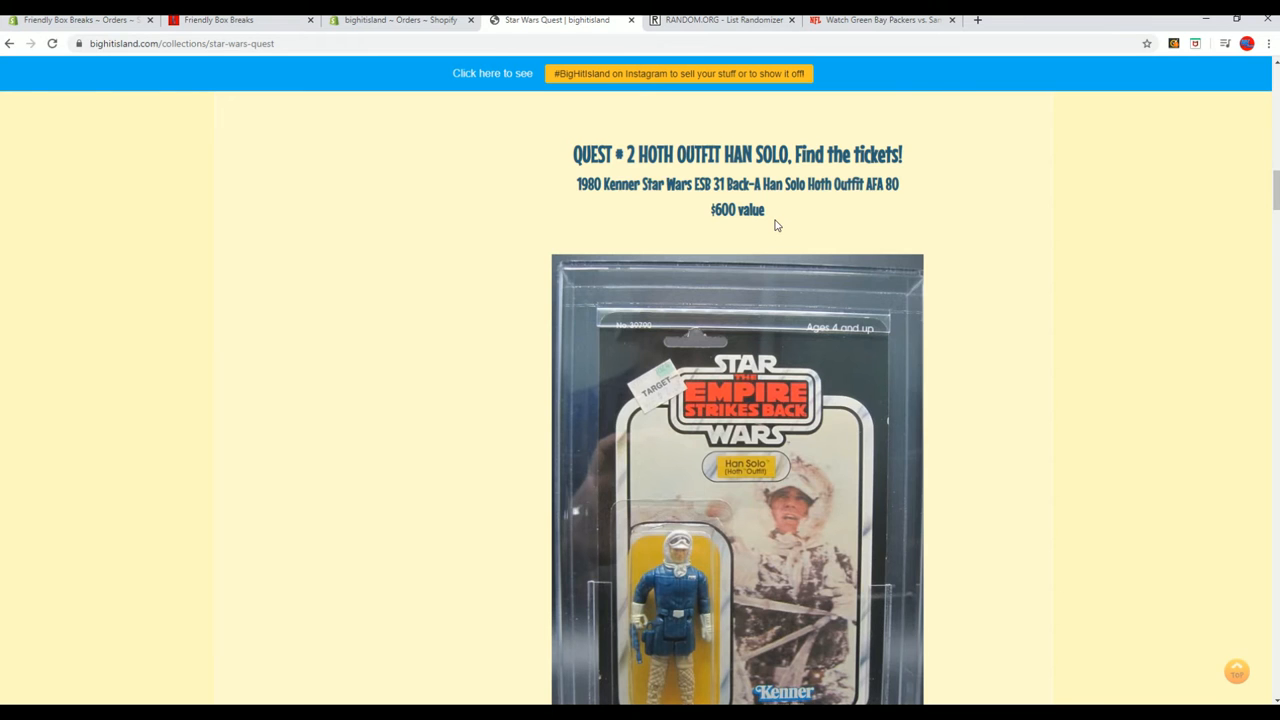
pyautogui.scroll(-3)
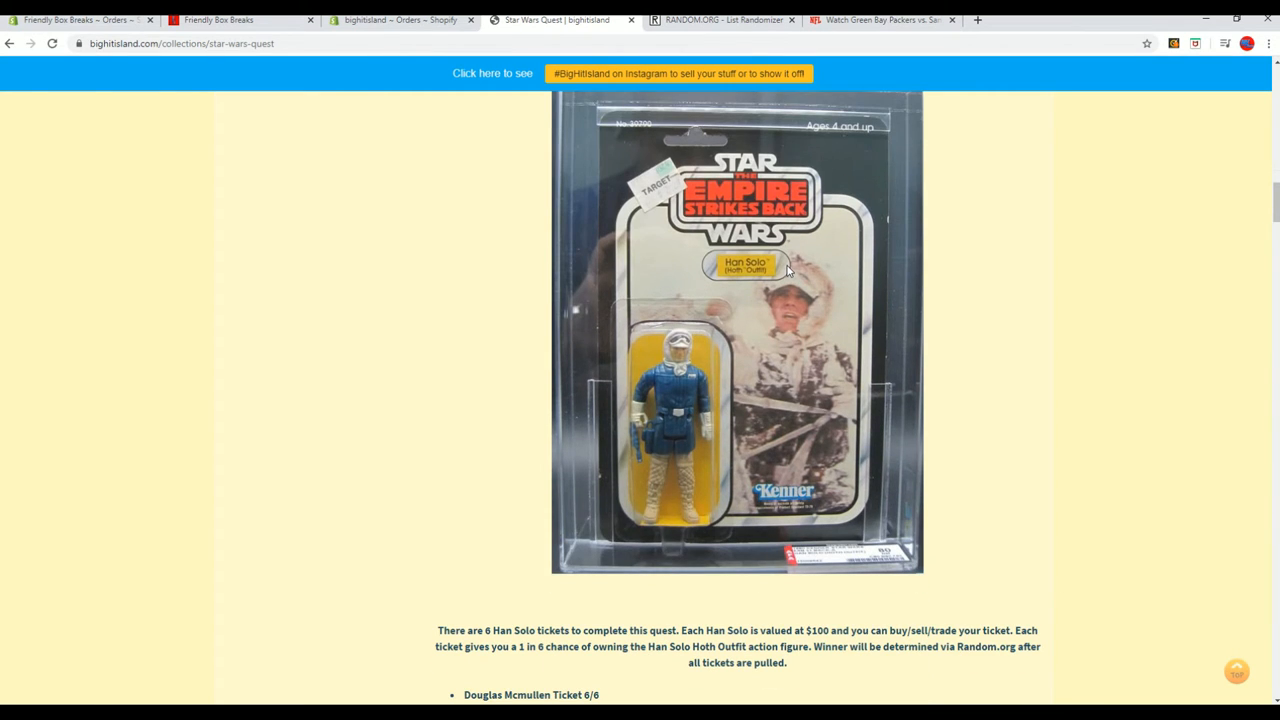
pyautogui.scroll(-3)
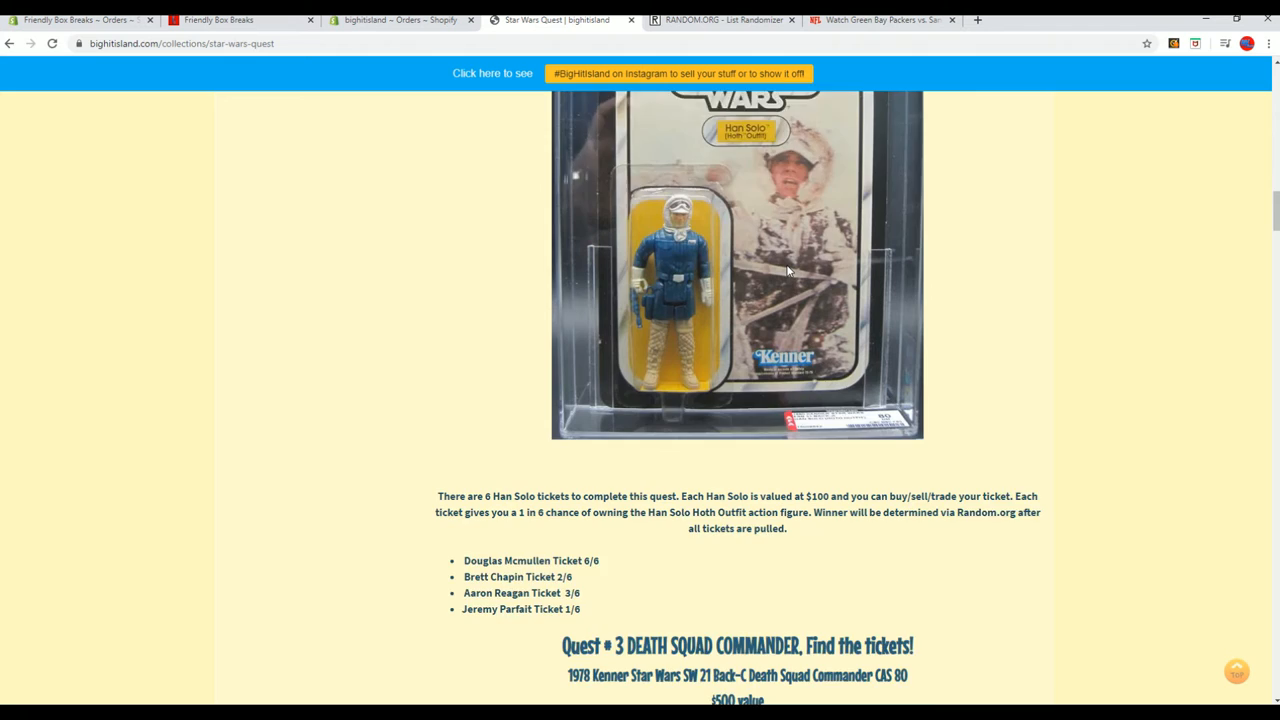
pyautogui.scroll(3)
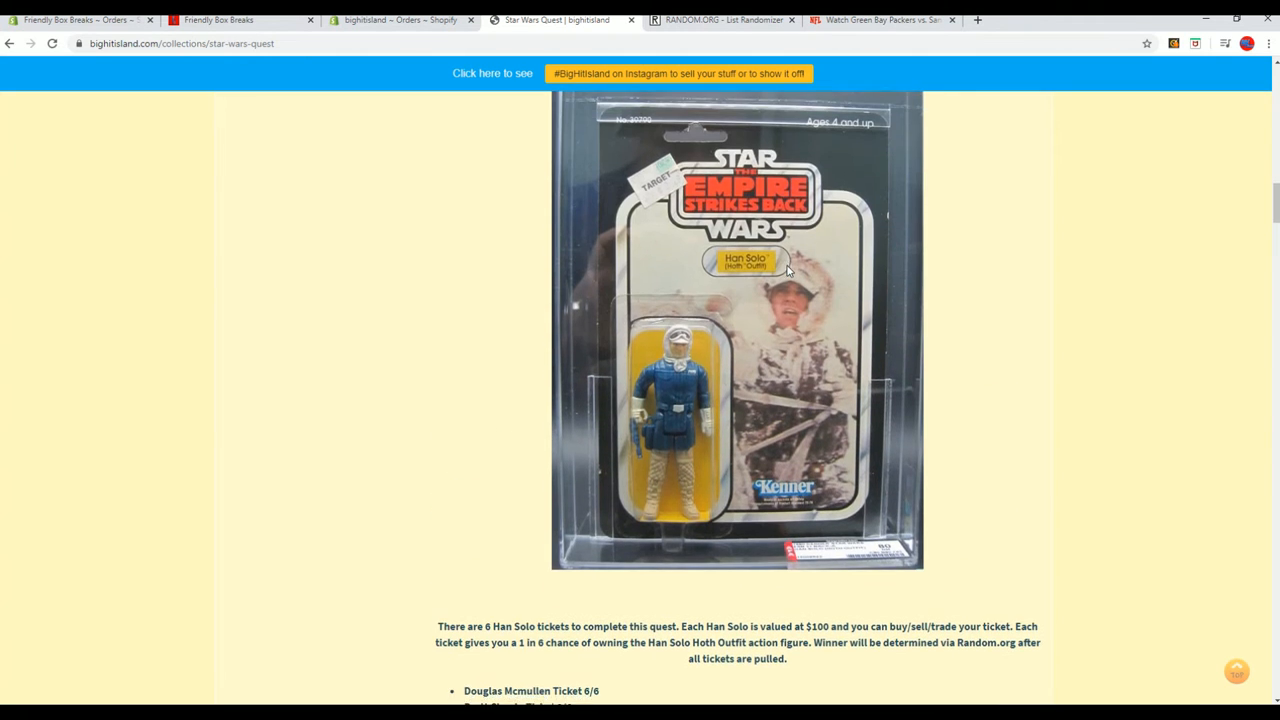
pyautogui.scroll(-3)
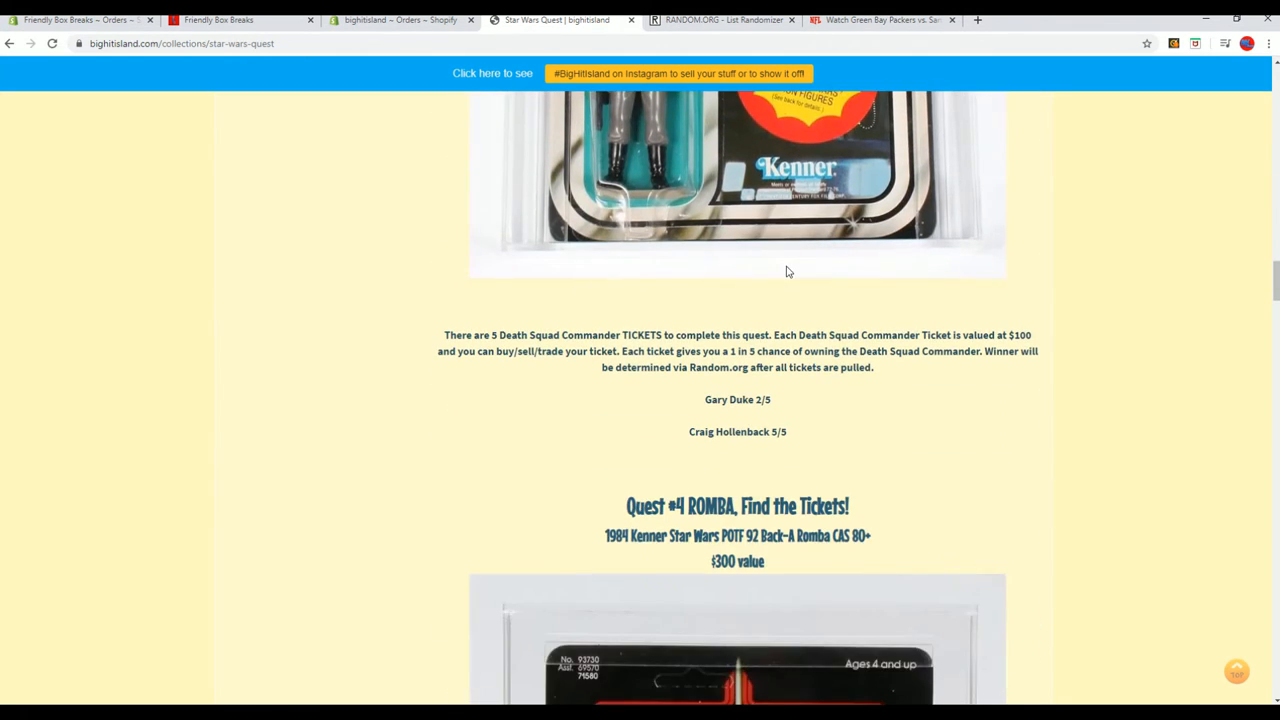
# Scroll through the Romba and Vintage Collection sealed case prize sections
pyautogui.scroll(3)
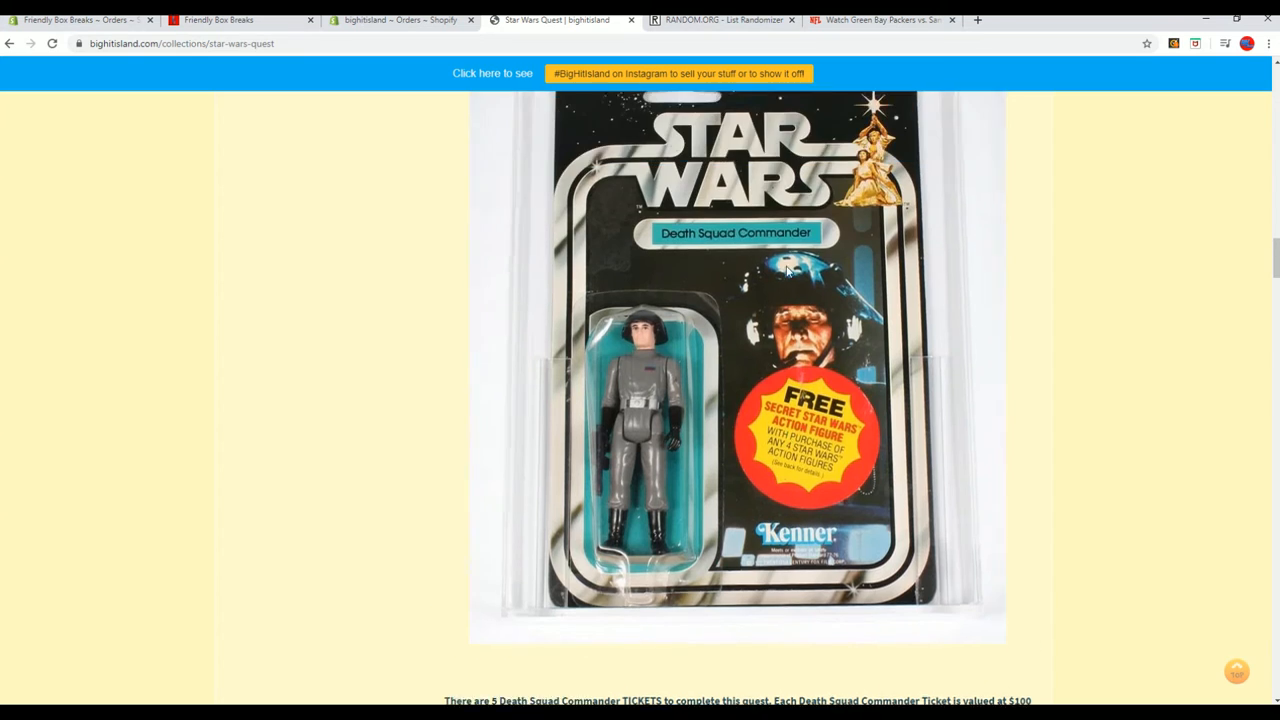
pyautogui.scroll(-3)
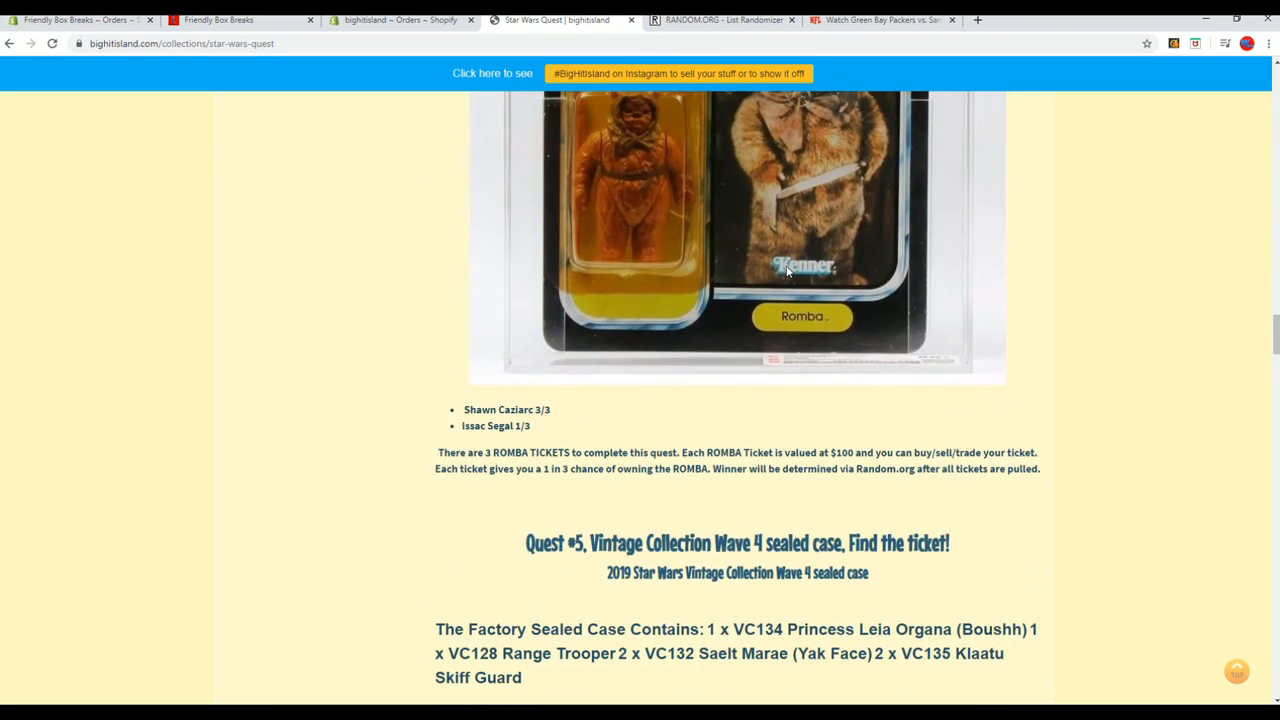
pyautogui.scroll(3)
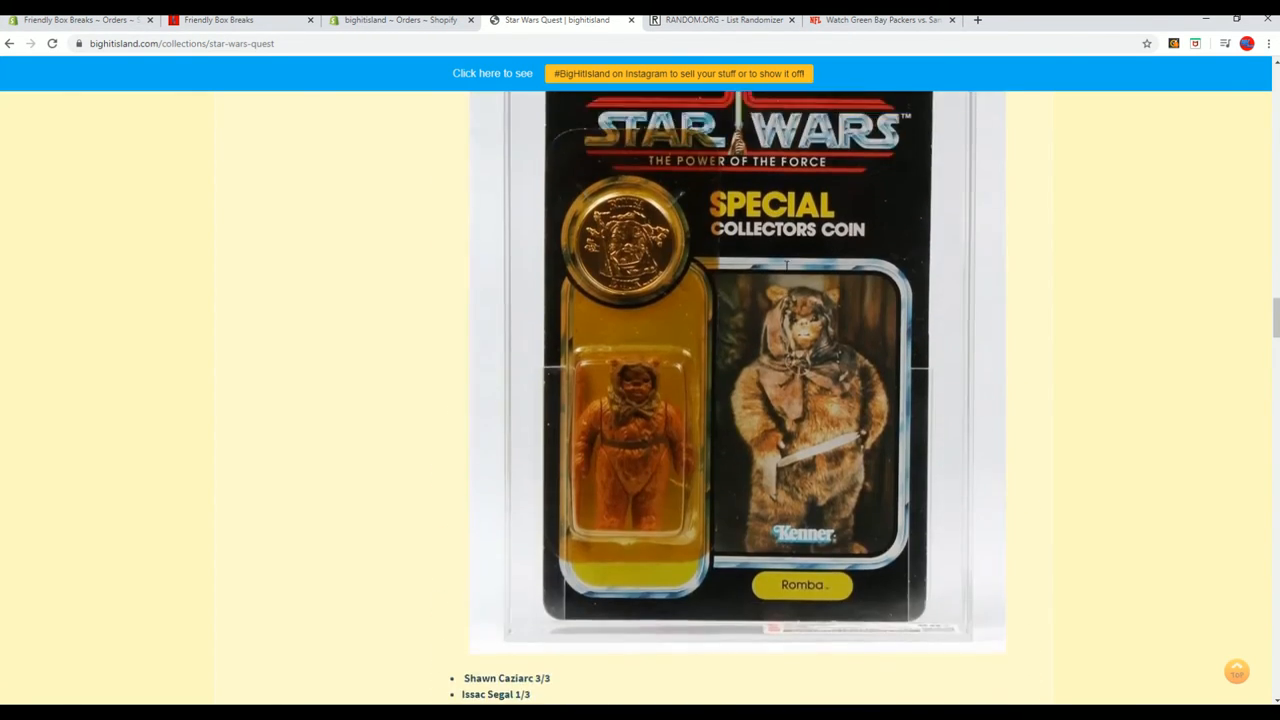
pyautogui.scroll(3)
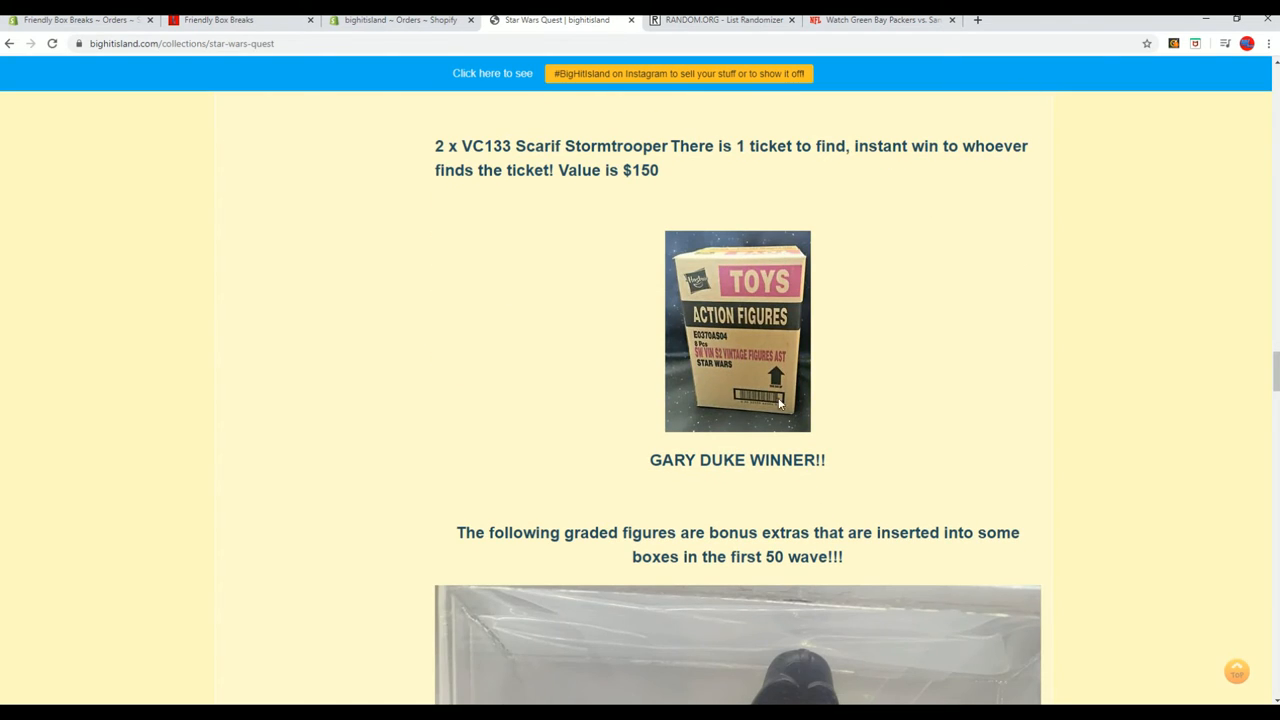
pyautogui.scroll(-3)
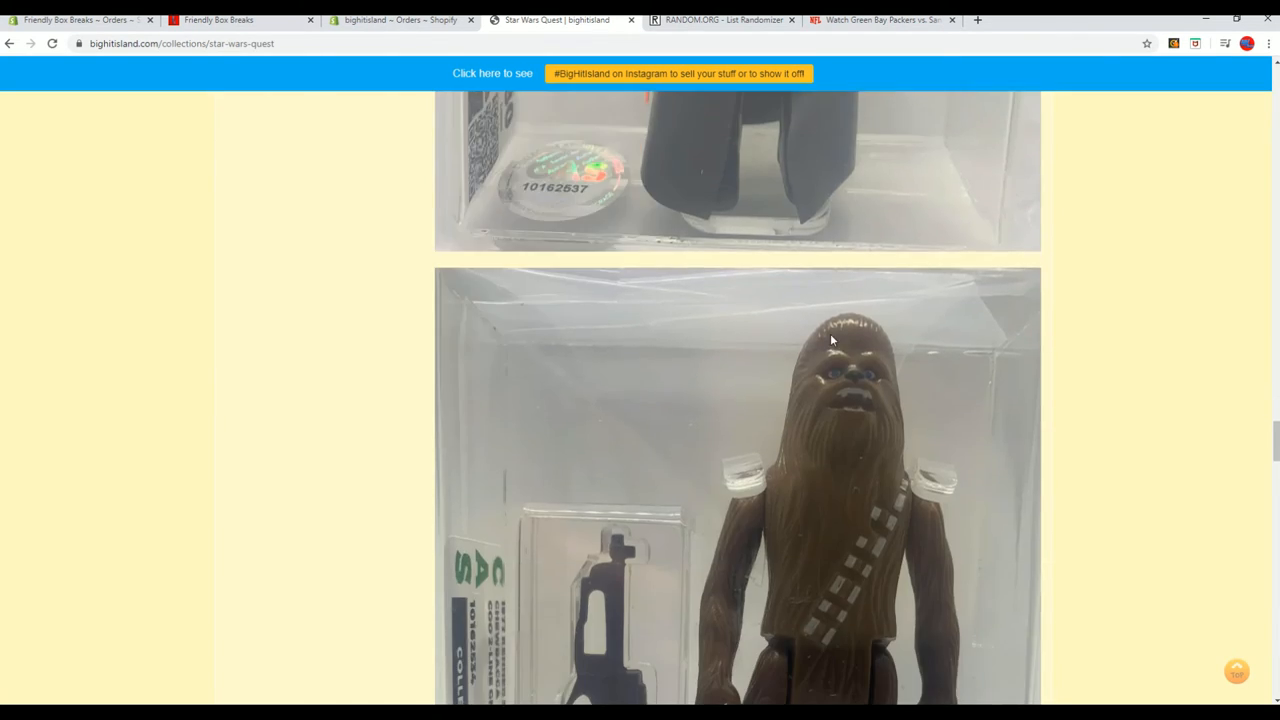
pyautogui.scroll(-3)
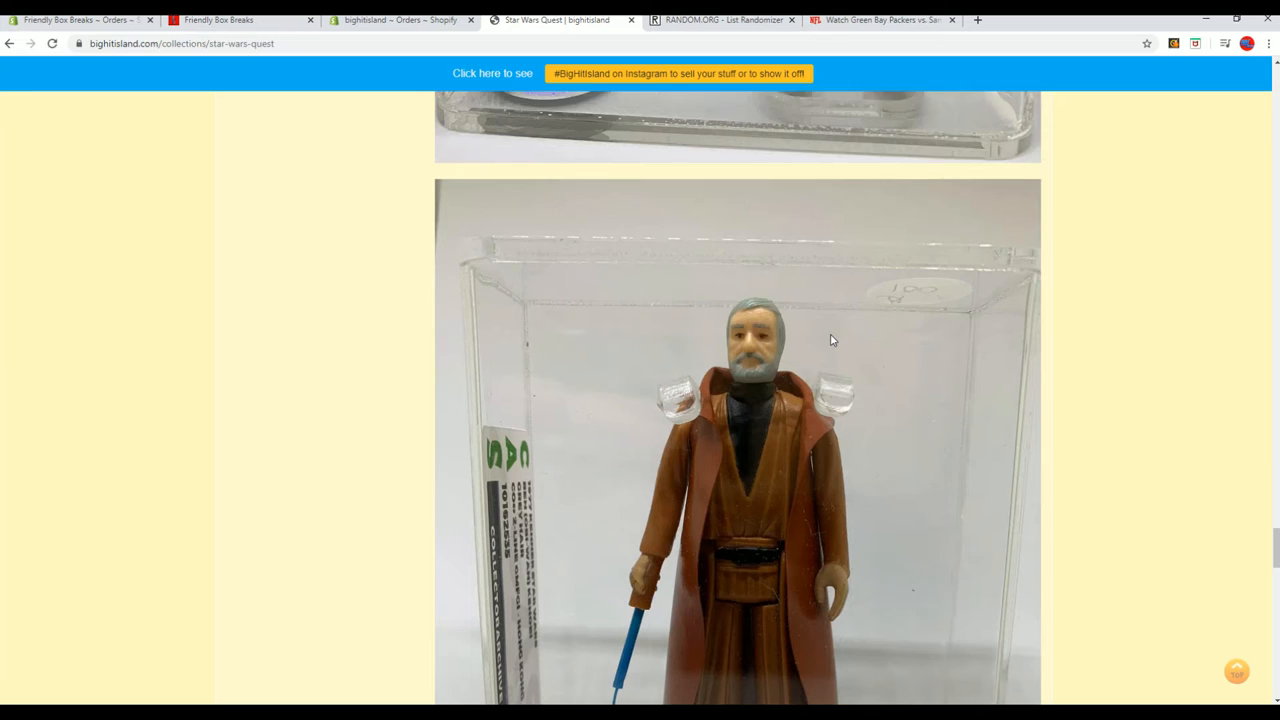
# Review the bonus graded figures, then return to the Han Solo quest section
pyautogui.scroll(-3)
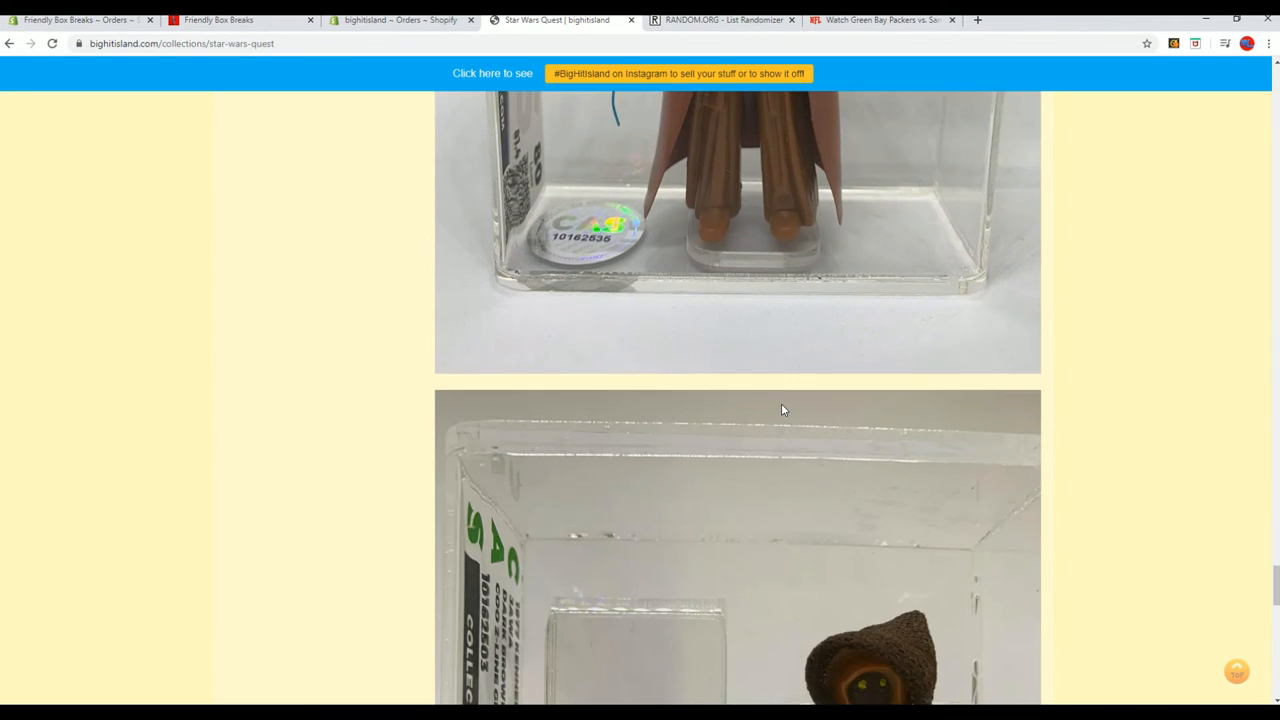
pyautogui.scroll(-3)
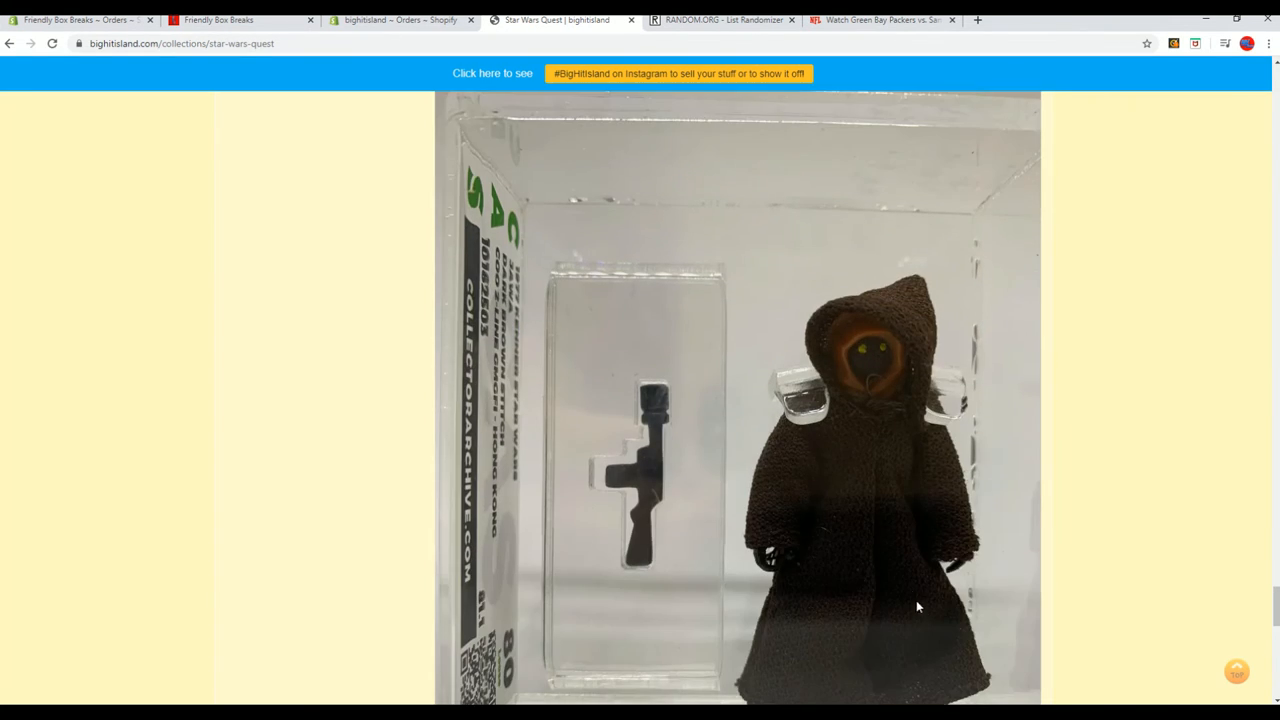
pyautogui.scroll(-3)
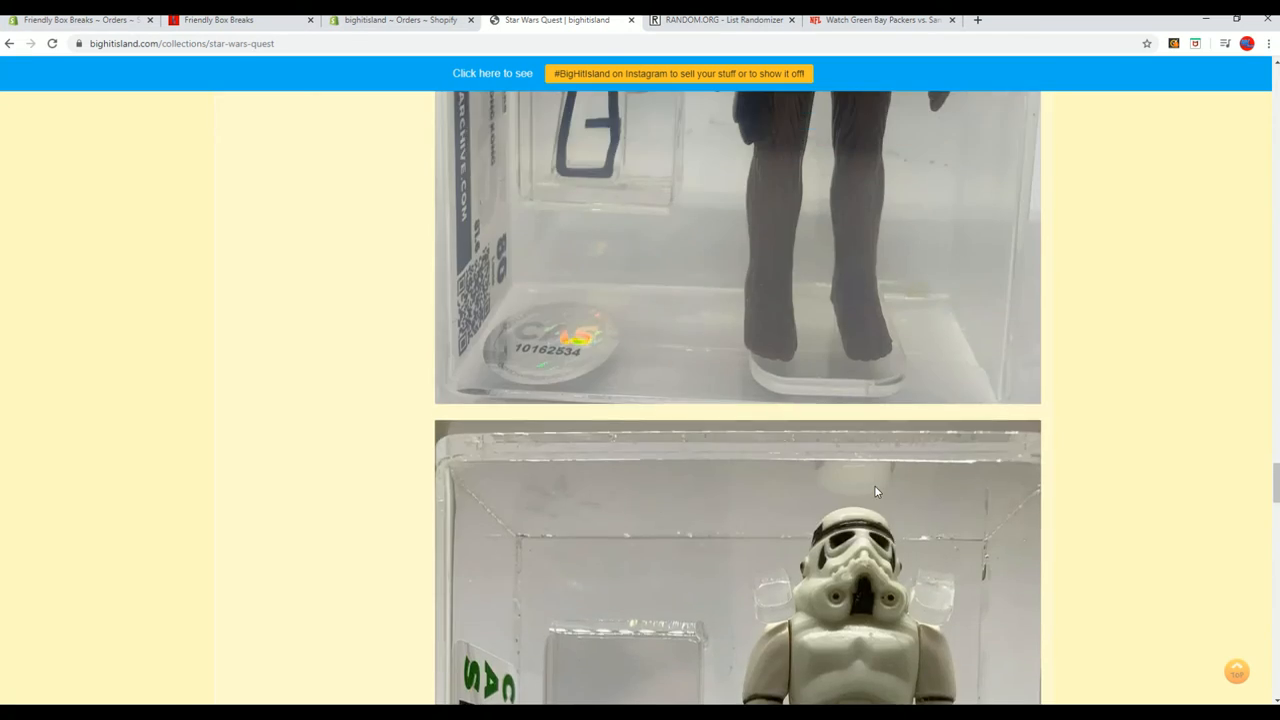
pyautogui.scroll(3)
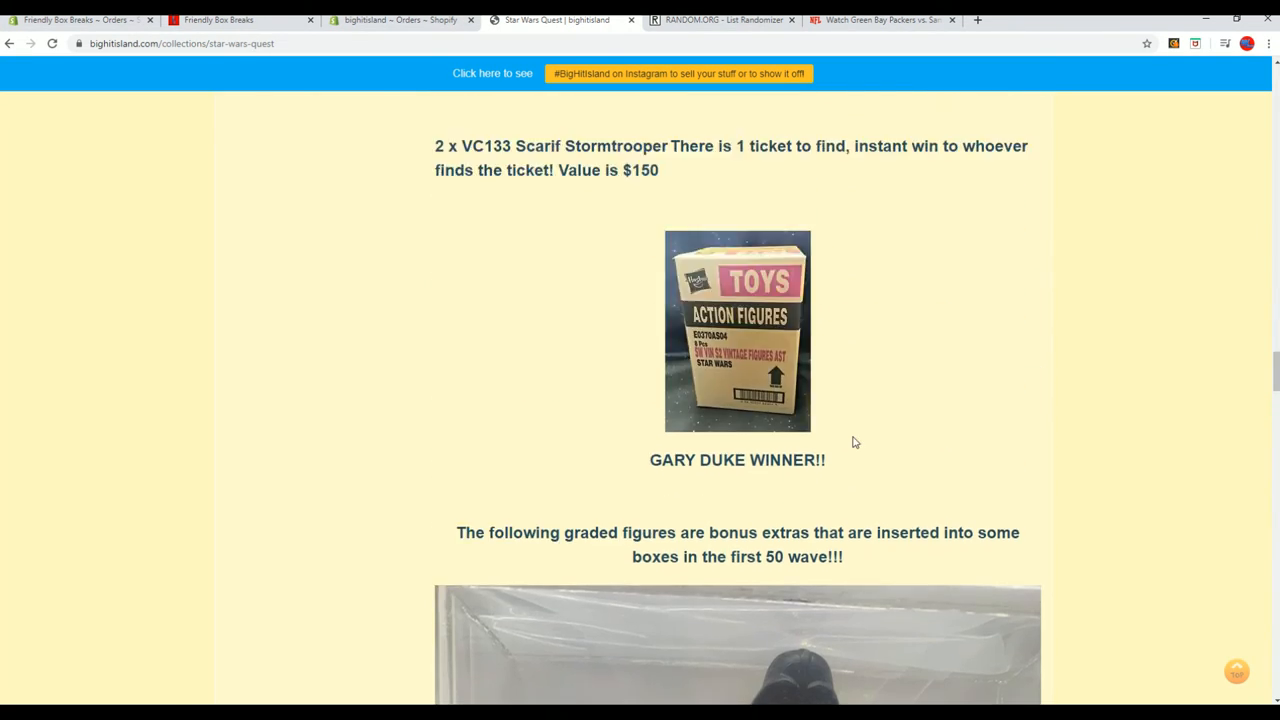
pyautogui.scroll(-3)
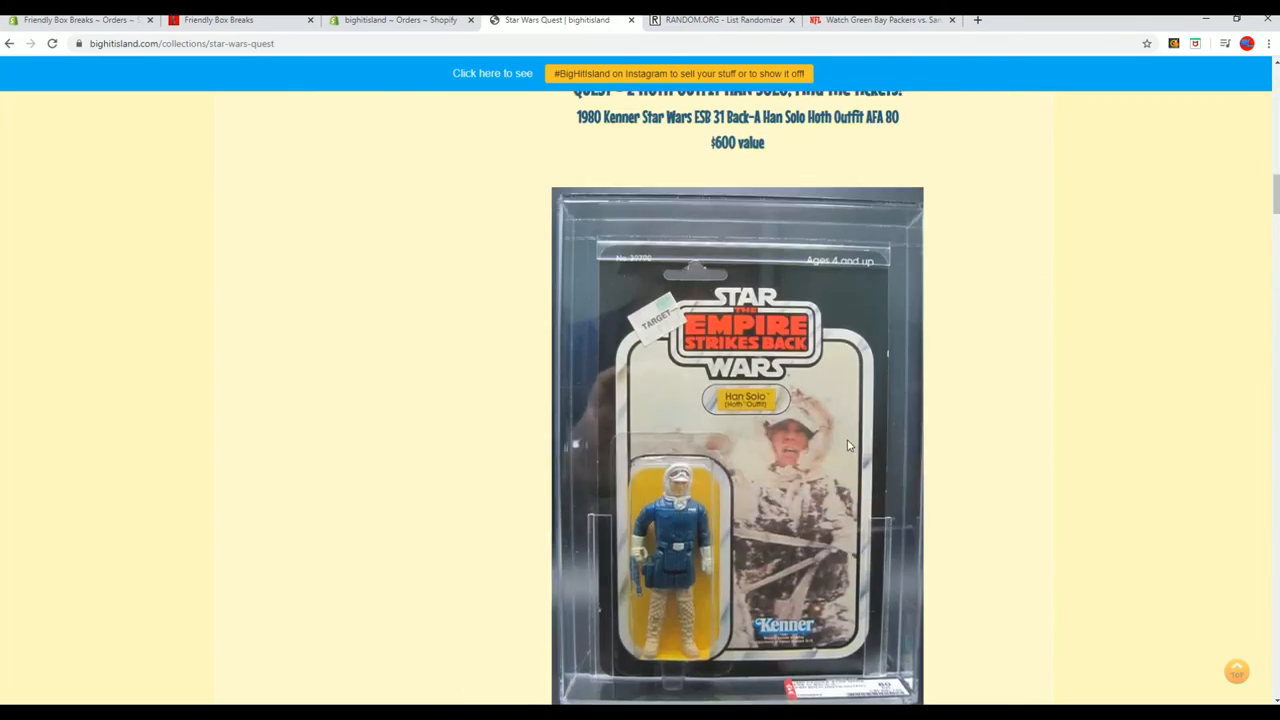
pyautogui.rightClick(520, 340)
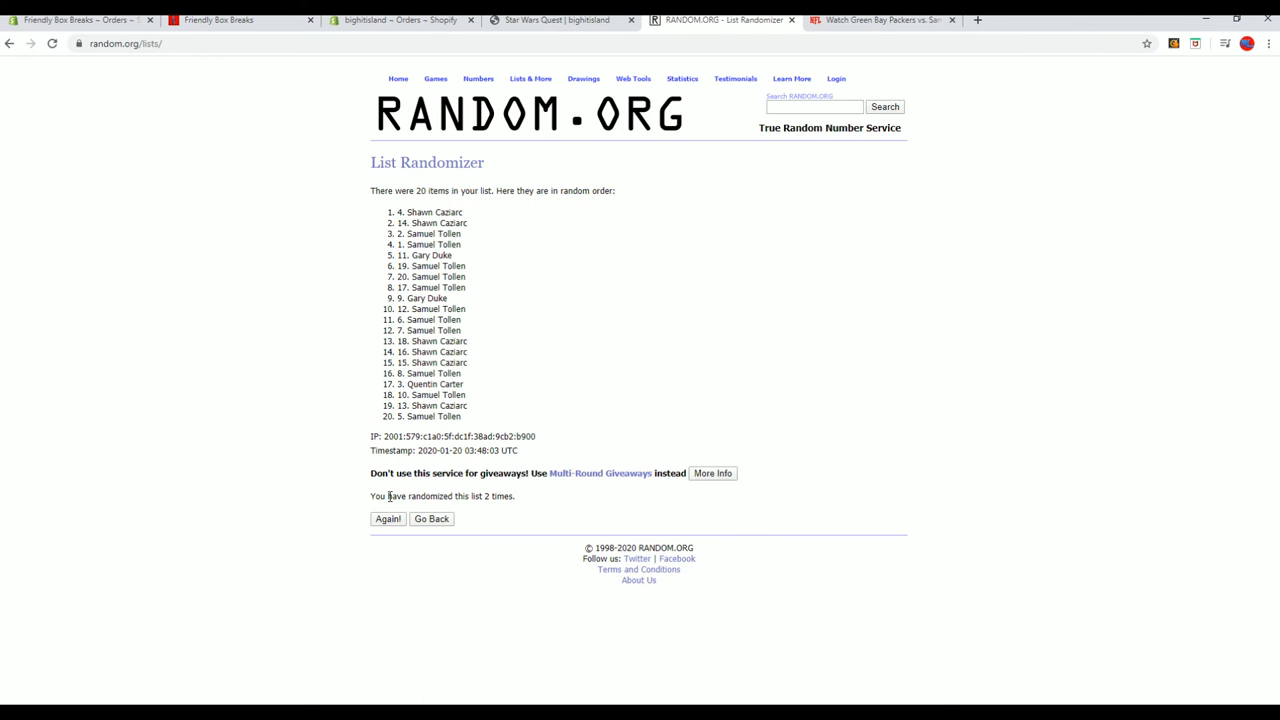
pyautogui.click(388, 518)
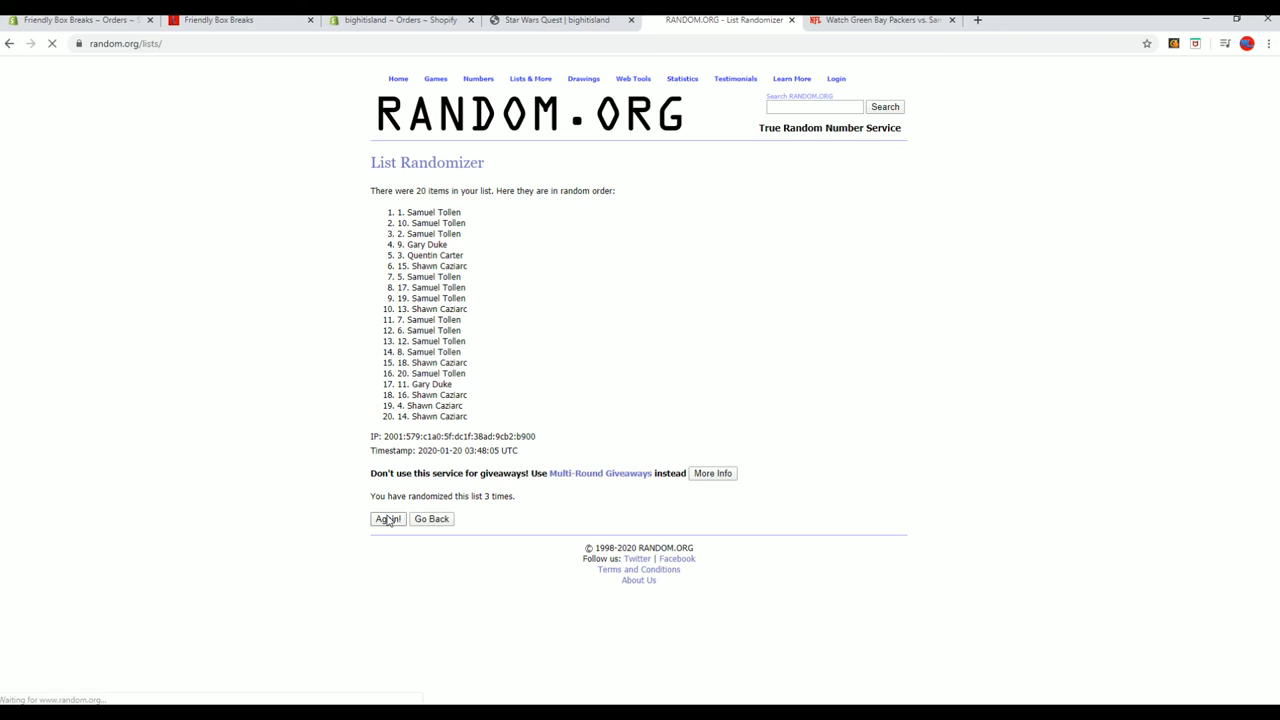
pyautogui.click(388, 518)
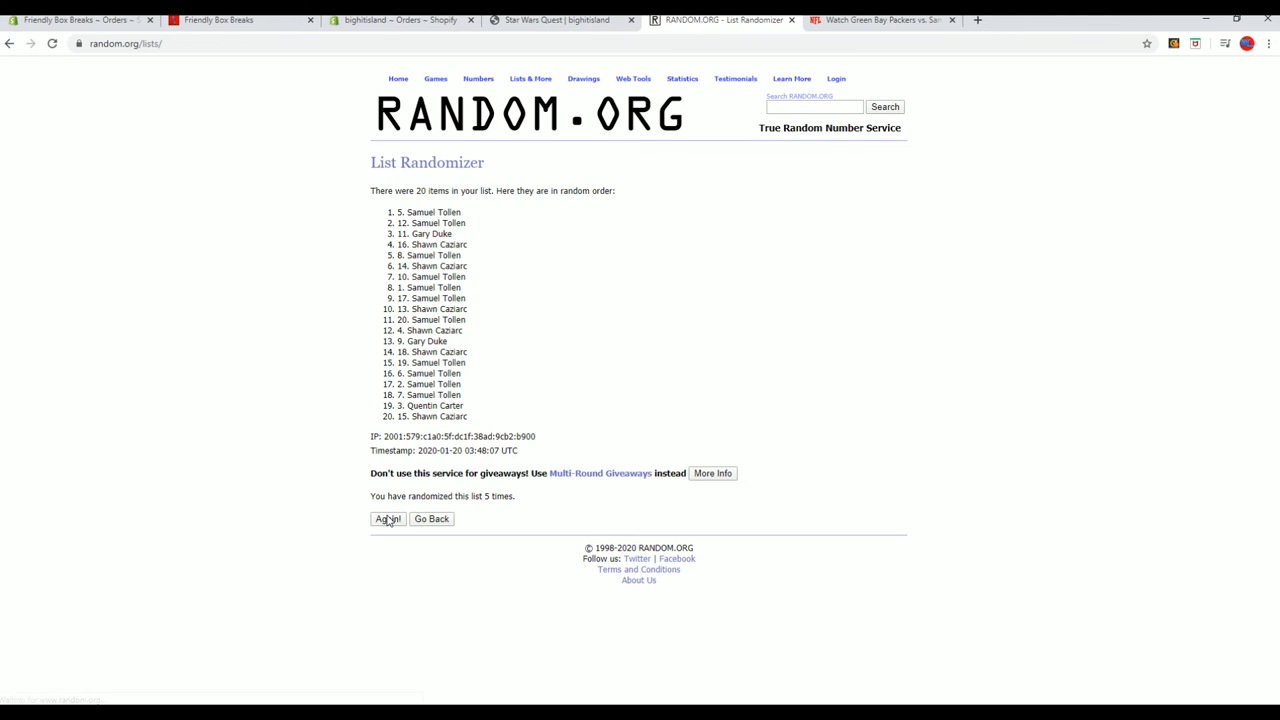
pyautogui.click(388, 518)
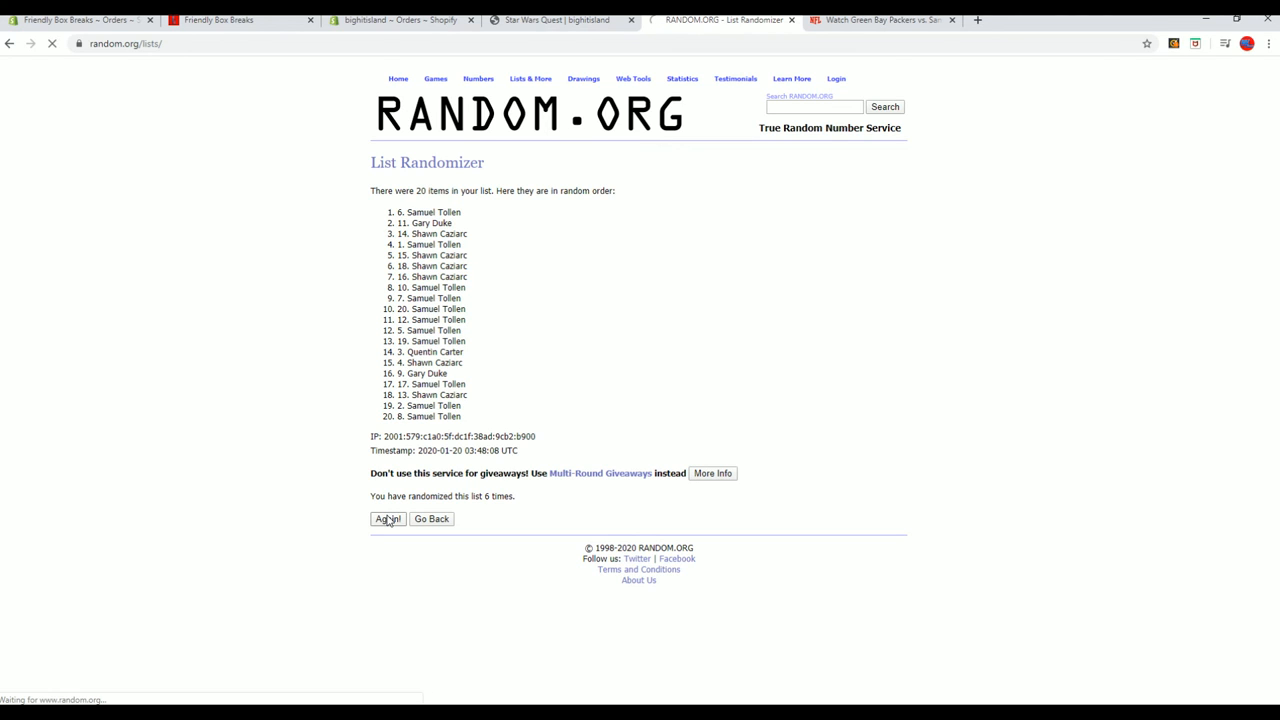
pyautogui.click(388, 518)
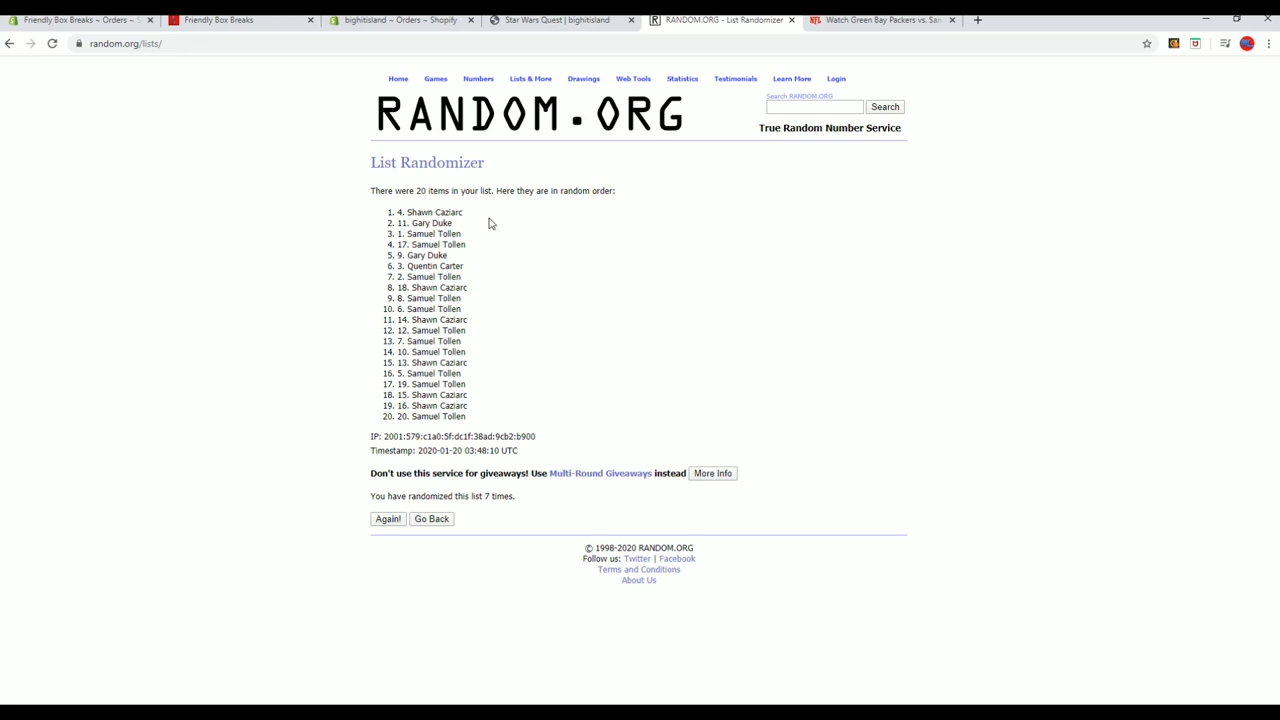
pyautogui.doubleClick(432, 212)
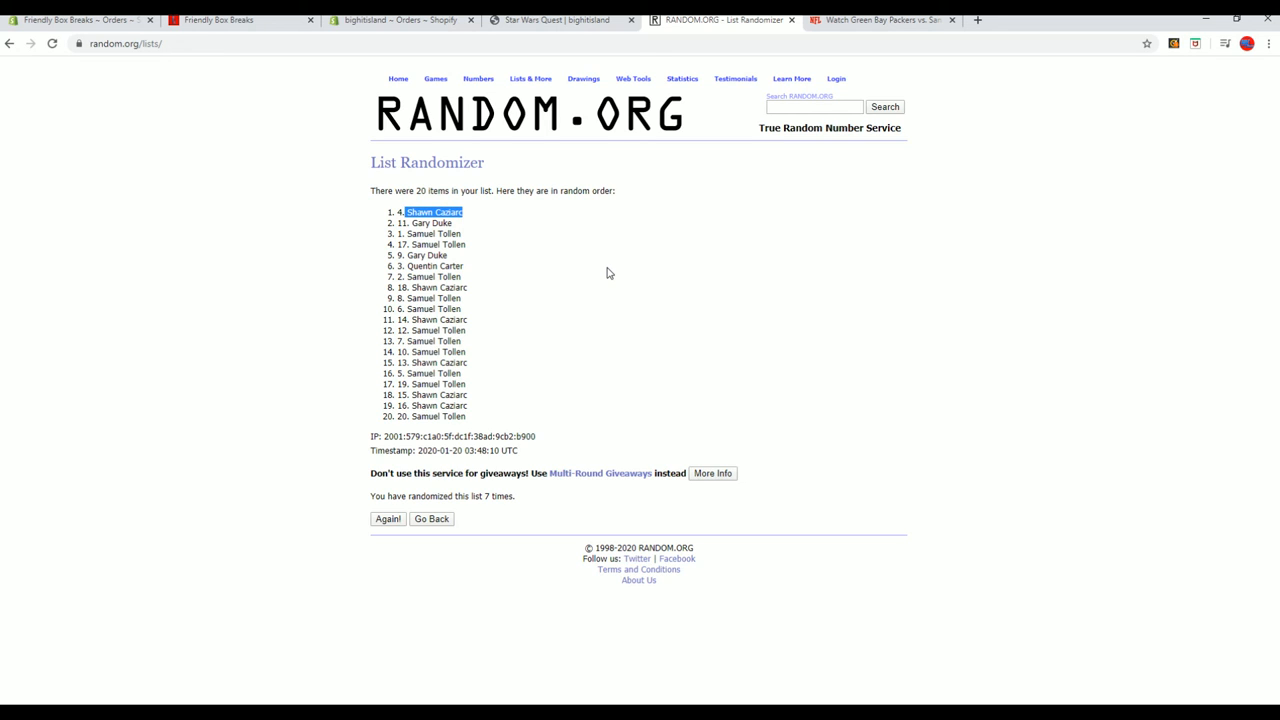